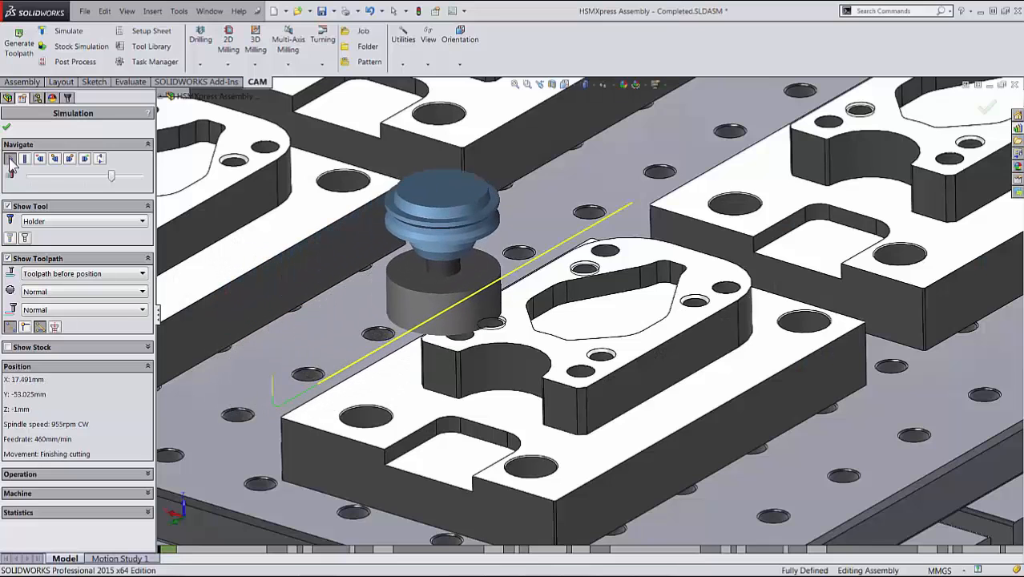
# Step: Leave SOLIDWORKS for the browser and begin entering cam.autodesk.com in the address bar
pyautogui.click(13, 164)
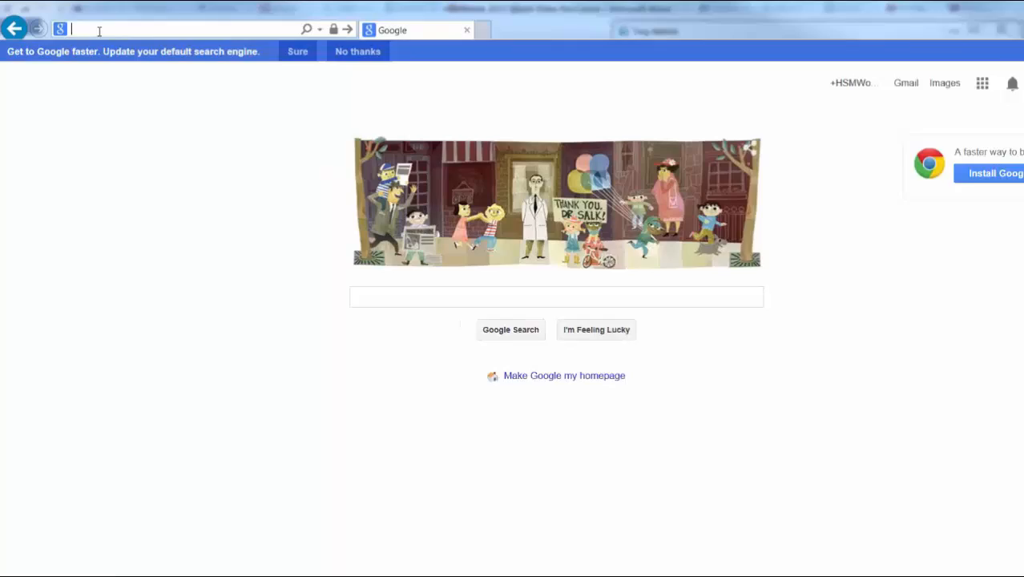
pyautogui.write('cam.autodes')
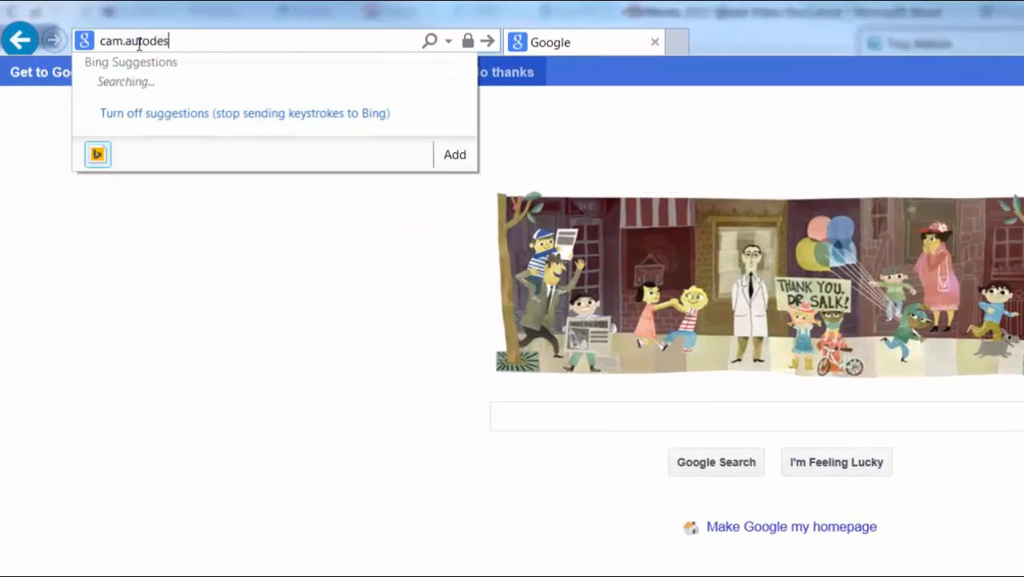